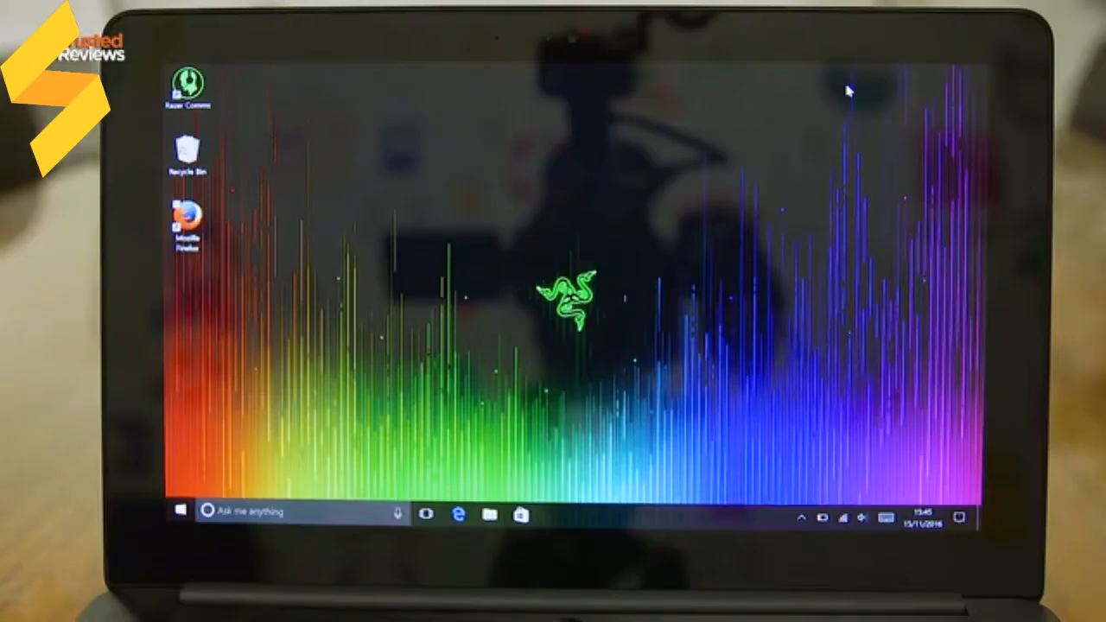
left_click(181, 510)
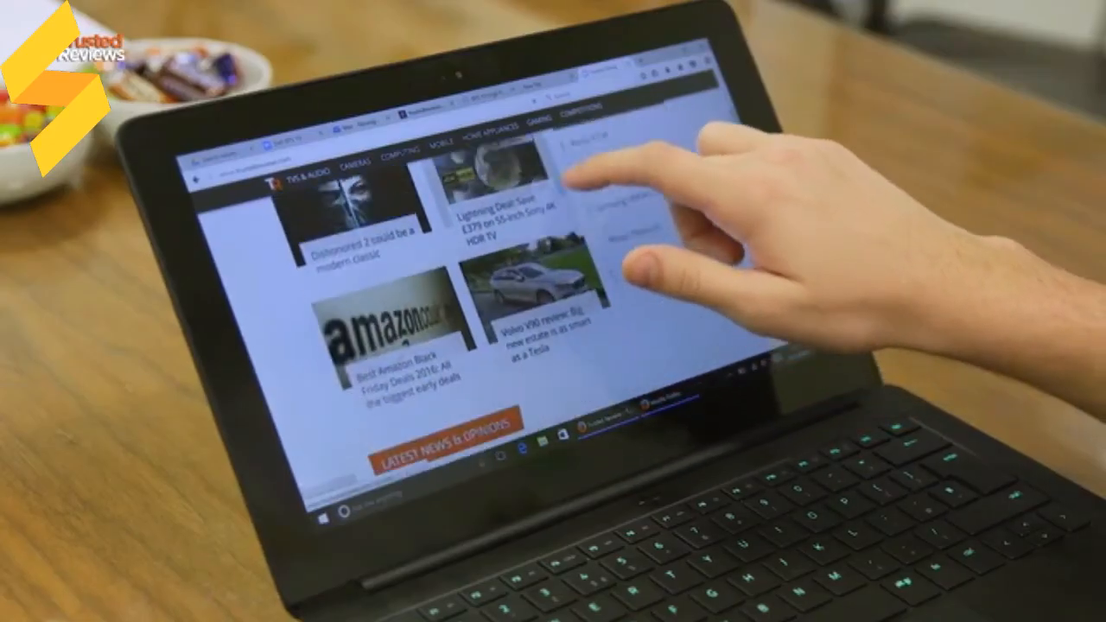
scroll("down", 3)
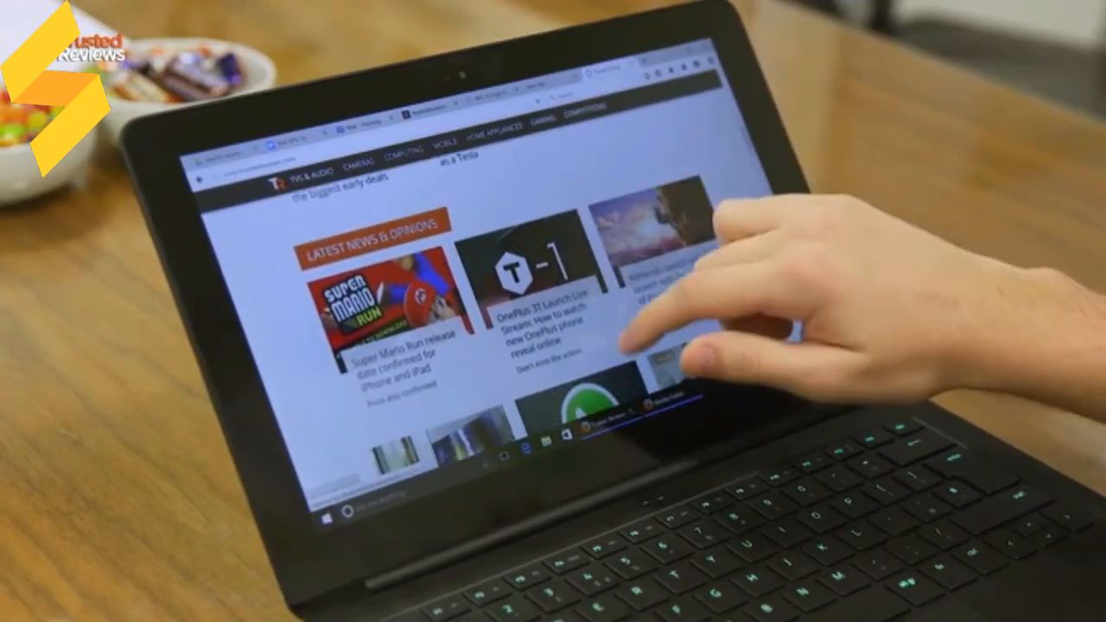